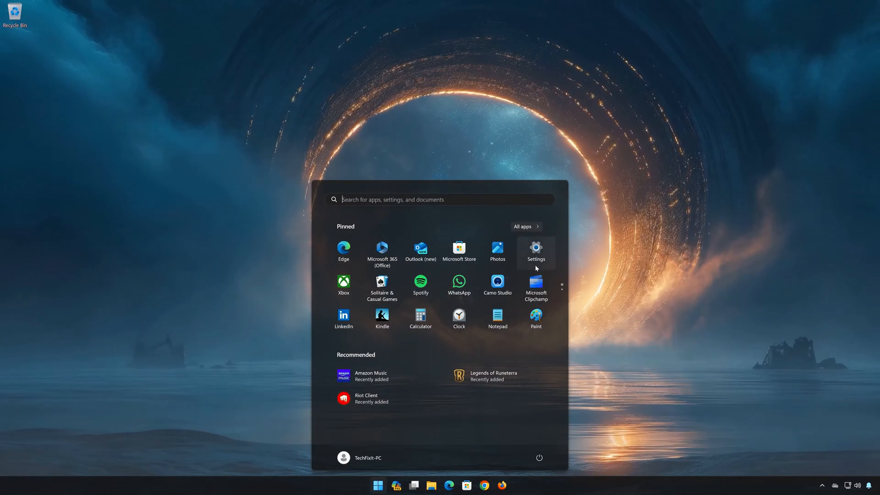
Step: Open Windows Settings, centre its window, and go to the Apps settings
{"action": "left_click", "coordinate": [535, 247]}
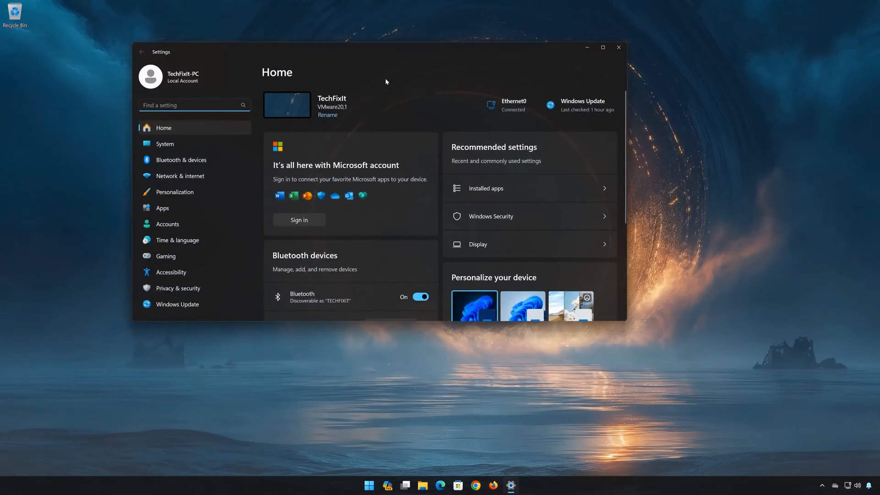
{"action": "left_click_drag", "start_coordinate": [386, 52], "coordinate": [517, 111]}
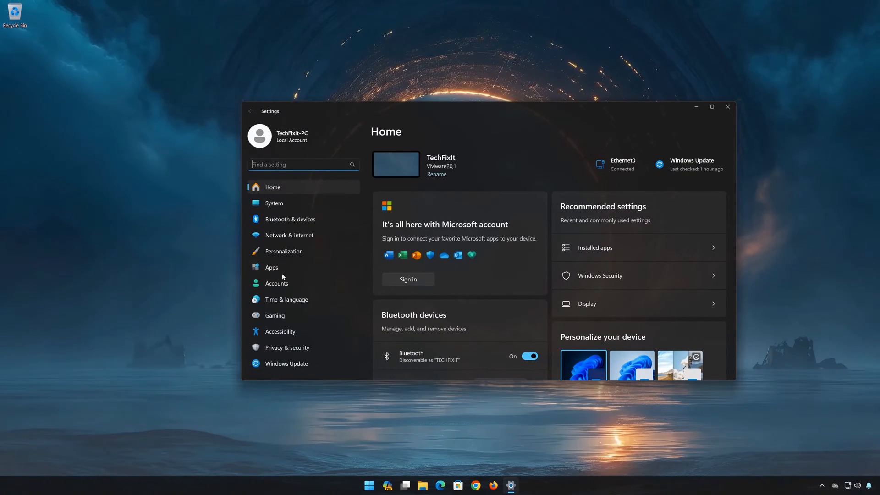
{"action": "left_click", "coordinate": [272, 267]}
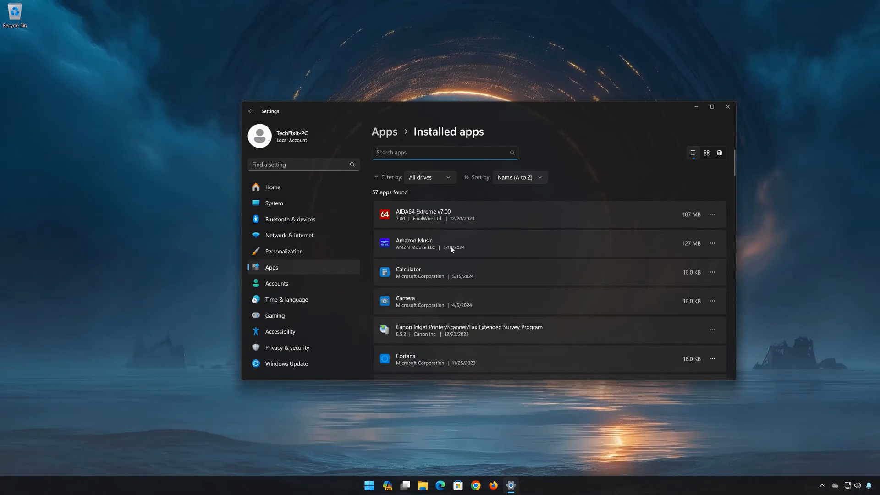
{"action": "mouse_move", "coordinate": [701, 265]}
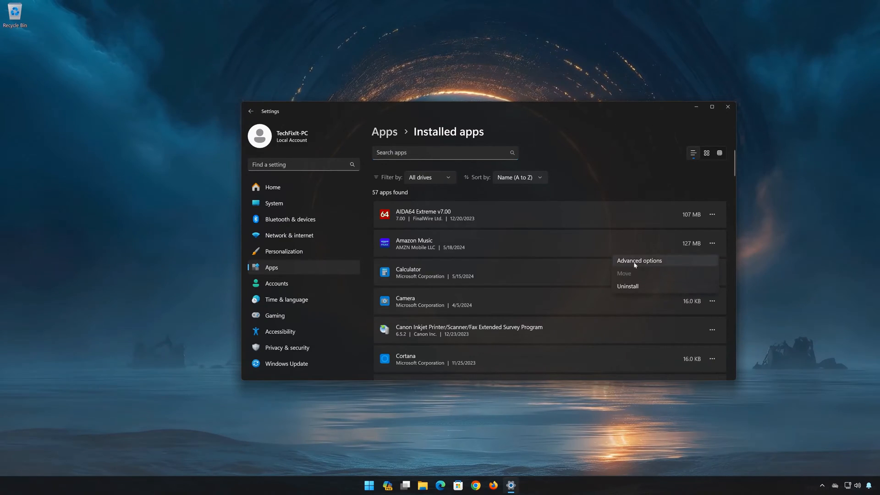
{"action": "mouse_move", "coordinate": [671, 265]}
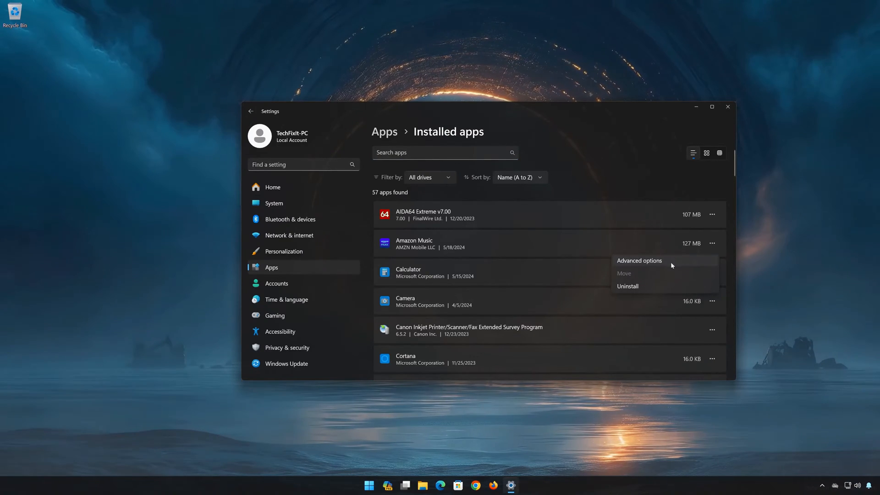
Step: Repair Amazon Music from its Advanced options page, keeping its data
{"action": "left_click", "coordinate": [639, 260]}
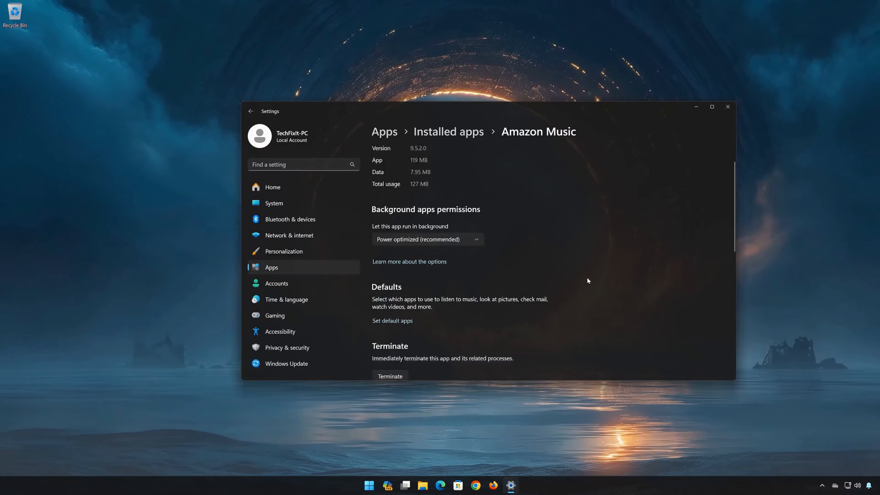
{"action": "scroll", "scroll_direction": "down", "scroll_amount": 3}
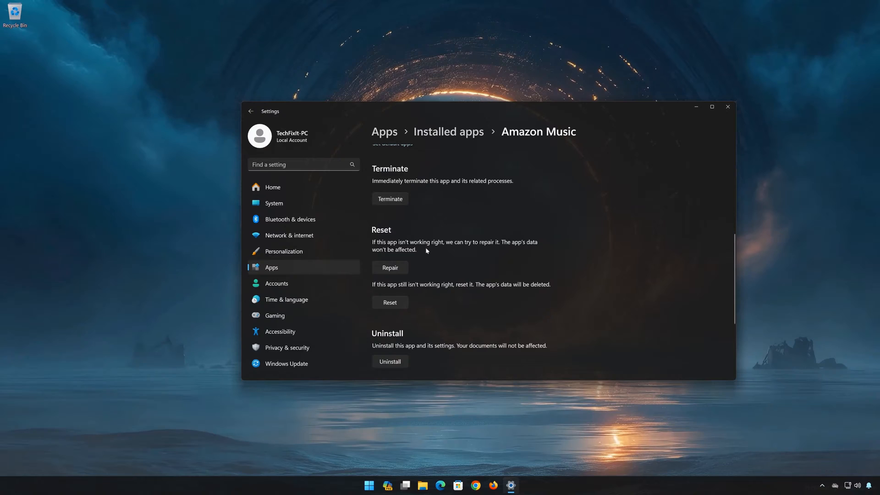
{"action": "mouse_move", "coordinate": [554, 252]}
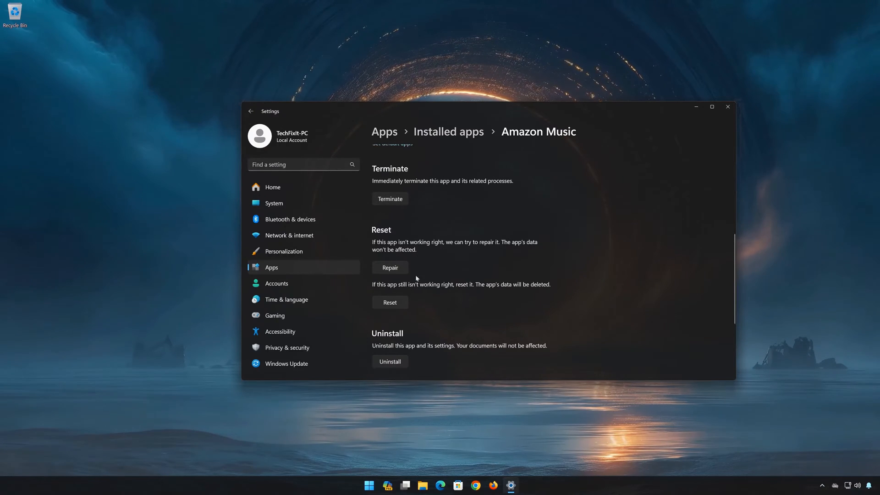
{"action": "left_click", "coordinate": [390, 267]}
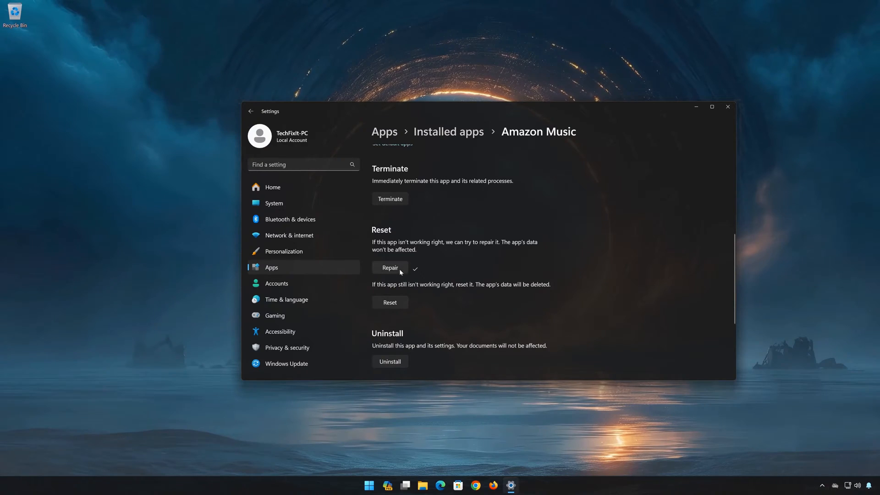
{"action": "mouse_move", "coordinate": [485, 294]}
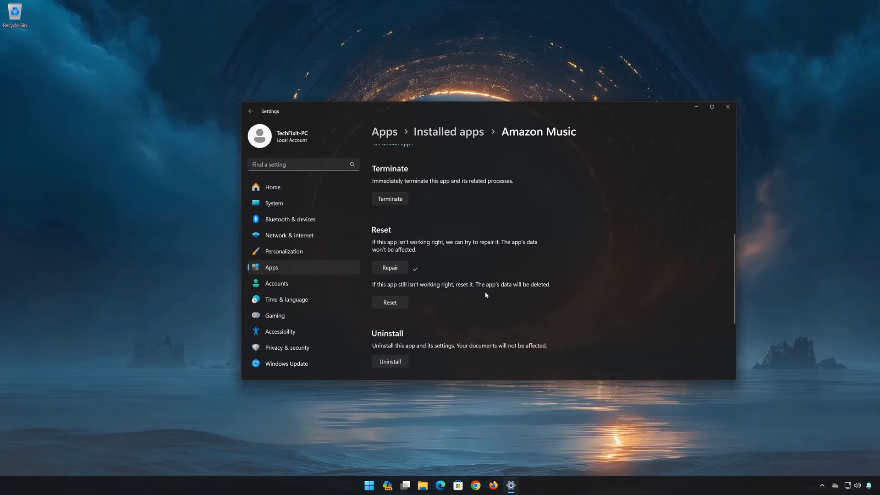
{"action": "mouse_move", "coordinate": [460, 295]}
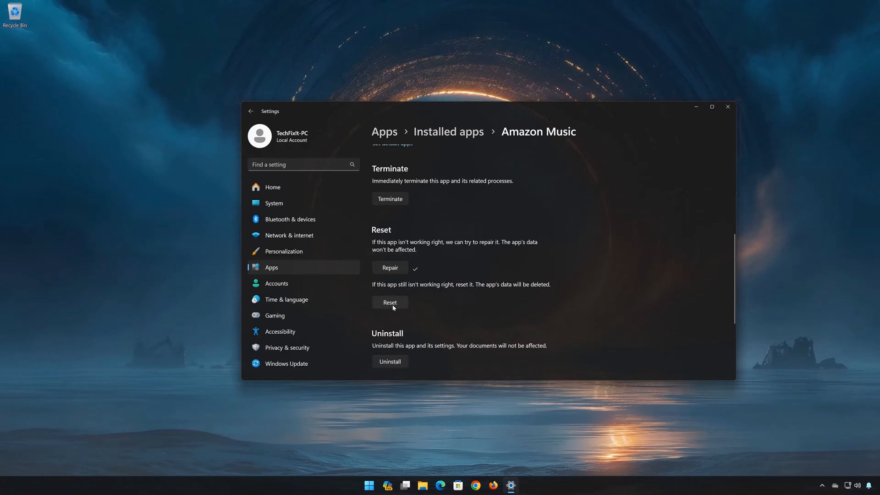
Step: Reset Amazon Music and confirm deleting its app data
{"action": "left_click", "coordinate": [390, 302]}
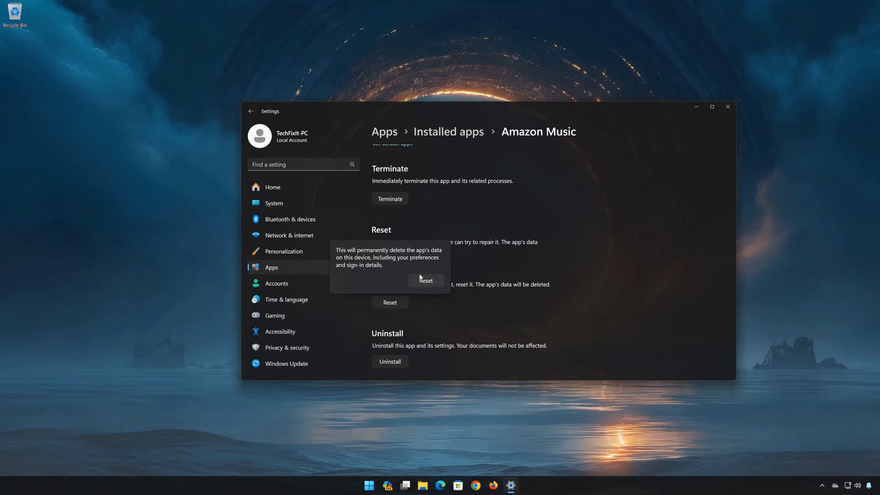
{"action": "mouse_move", "coordinate": [437, 280]}
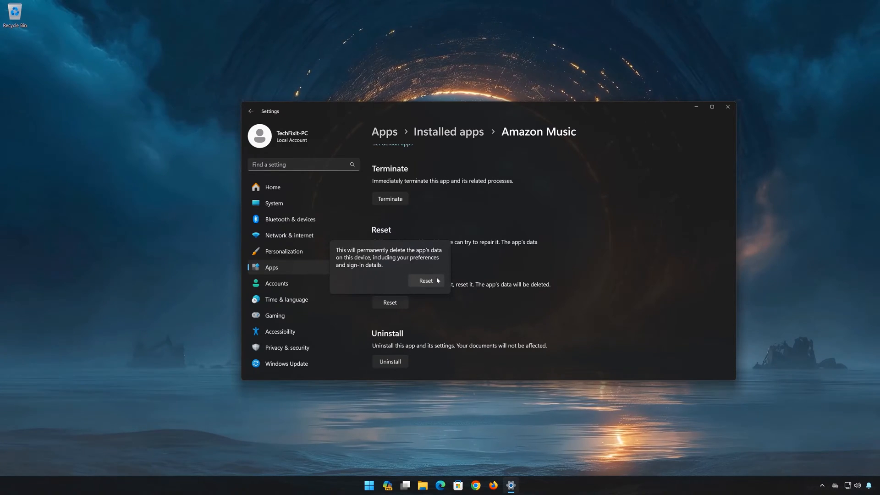
{"action": "mouse_move", "coordinate": [428, 270]}
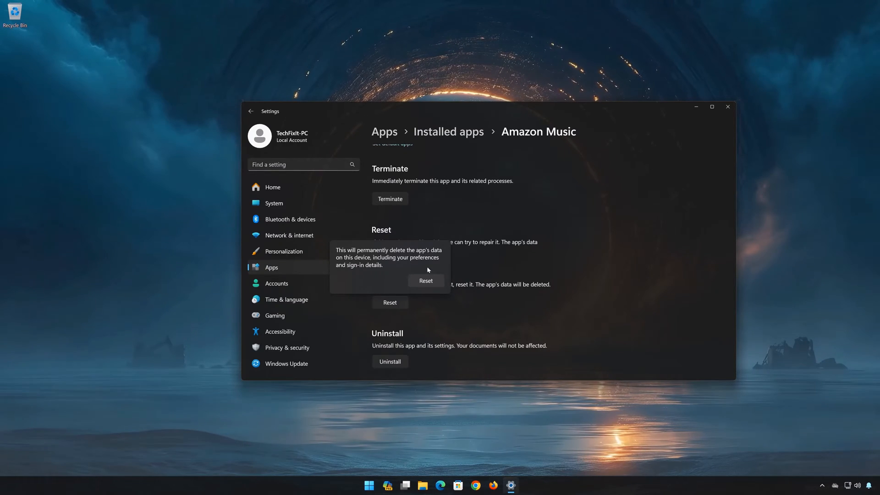
{"action": "mouse_move", "coordinate": [393, 264]}
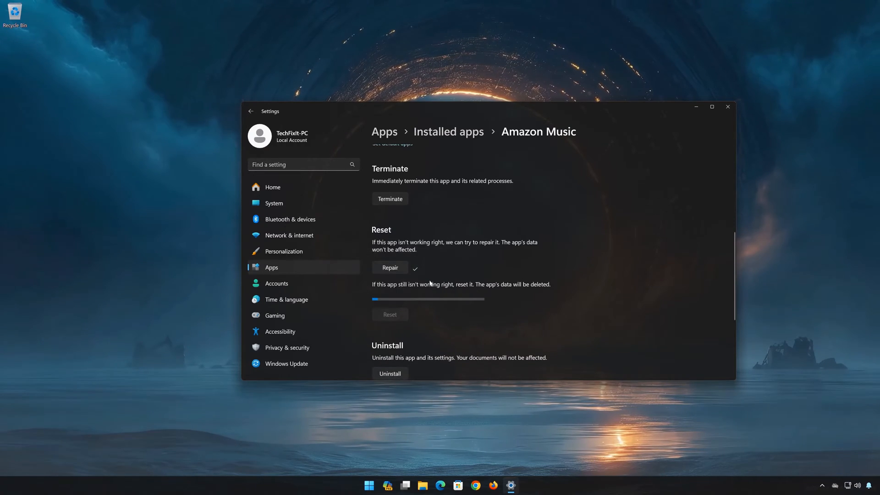
{"action": "left_click", "coordinate": [389, 314]}
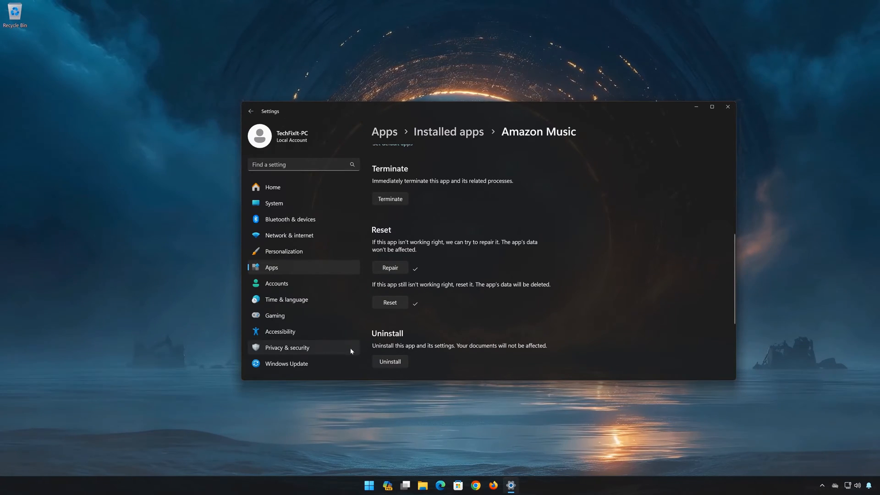
Step: Uninstall Amazon Music, then close the Settings window
{"action": "scroll", "scroll_direction": "down", "scroll_amount": 3}
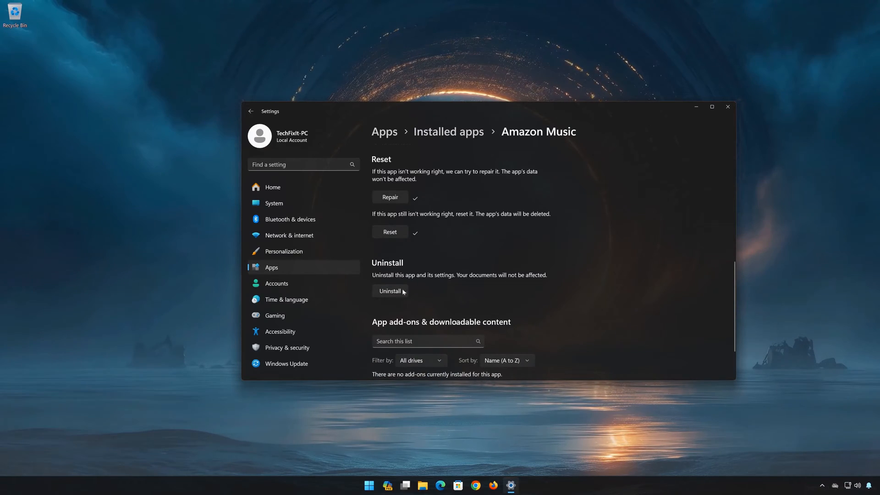
{"action": "left_click", "coordinate": [390, 290]}
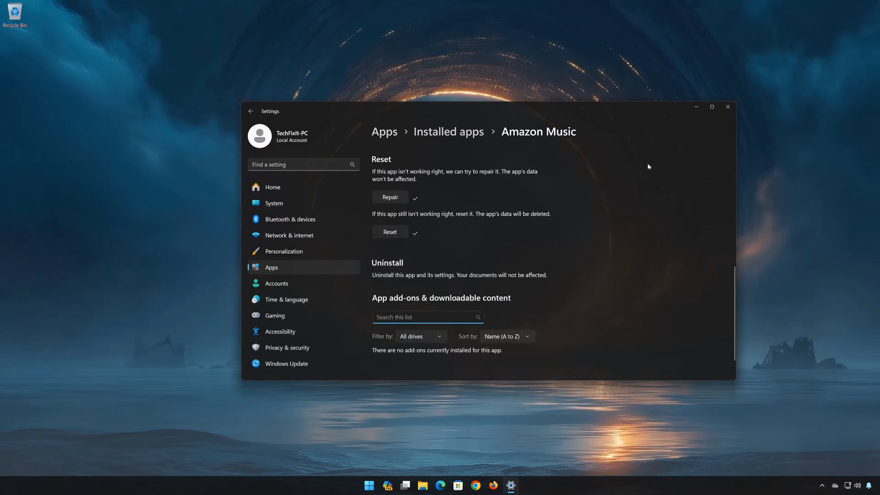
{"action": "left_click", "coordinate": [728, 107]}
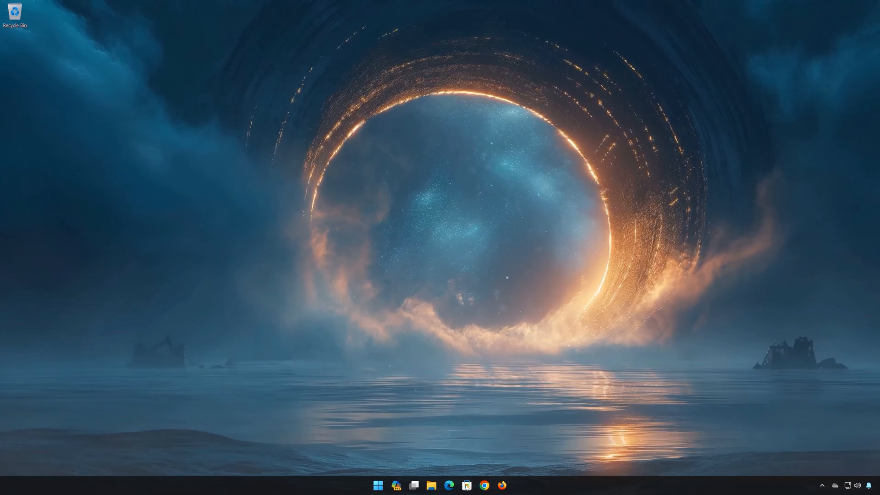
Step: Search Microsoft Store for 'amazon music' and open the Amazon Music app page
{"action": "left_click", "coordinate": [466, 484]}
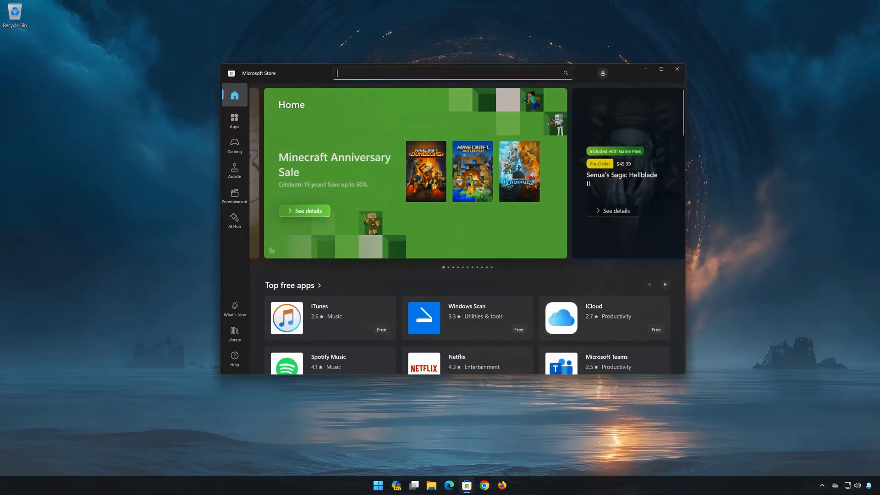
{"action": "type", "text": "amazon music"}
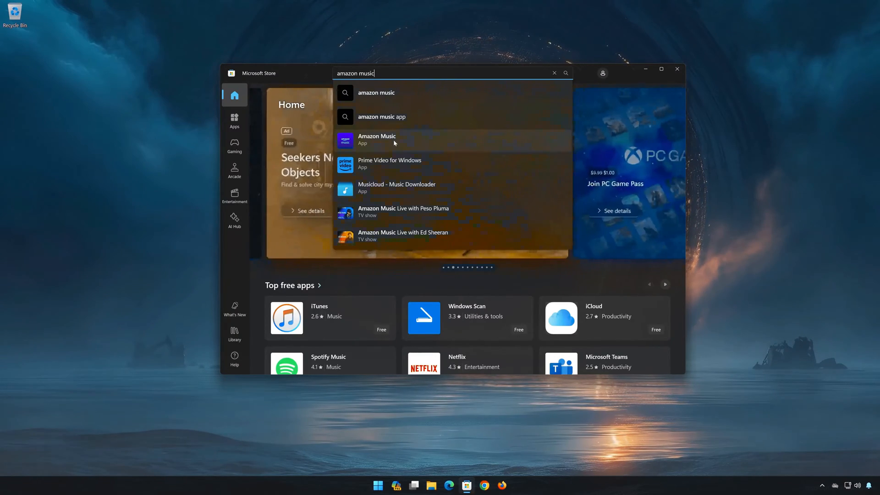
{"action": "left_click", "coordinate": [377, 140]}
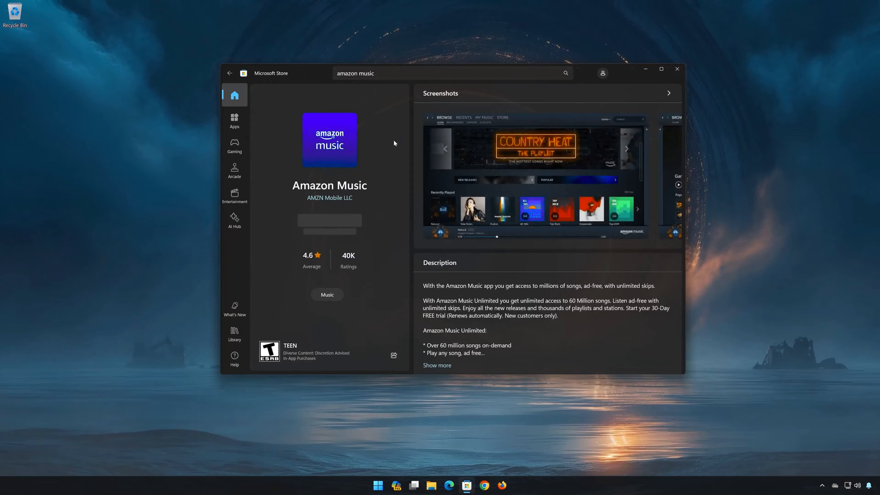